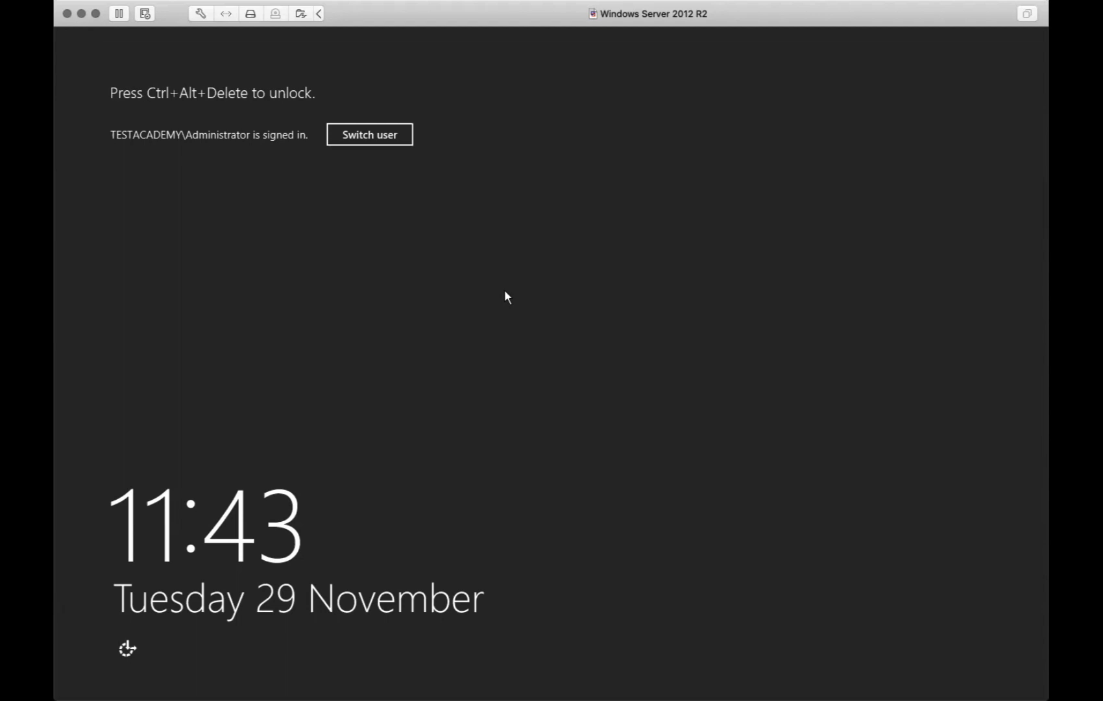
{"action": "mouse_move", "coordinate": [451, 259]}
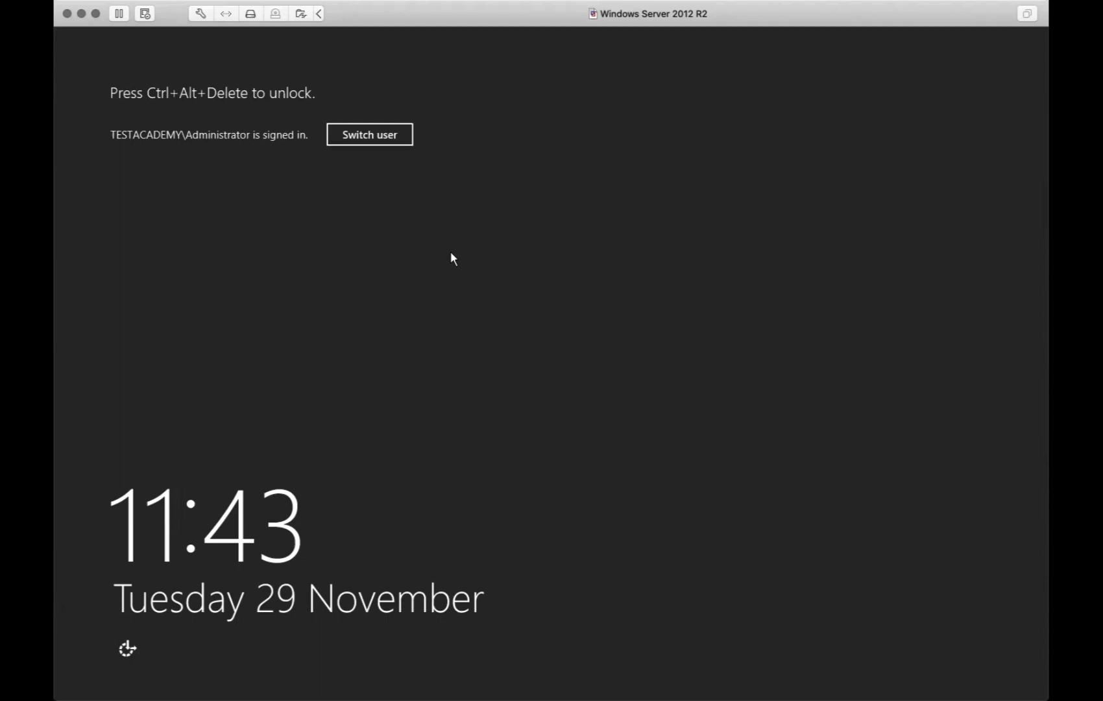
Wake the locked server with Ctrl+Alt+Delete to reach the Administrator sign-in prompt.
{"action": "key", "text": "ctrl+alt+delete"}
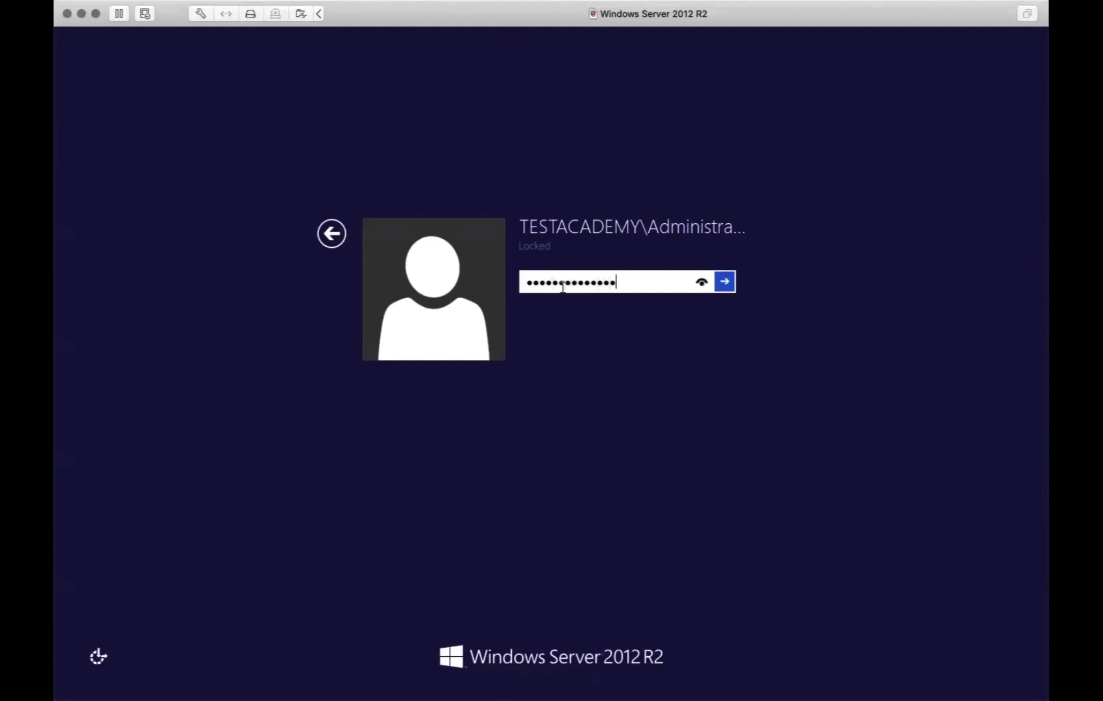
Sign in and compare the eduroam and Local Users On Campus connection request policies' conditions.
{"action": "left_click", "coordinate": [724, 282]}
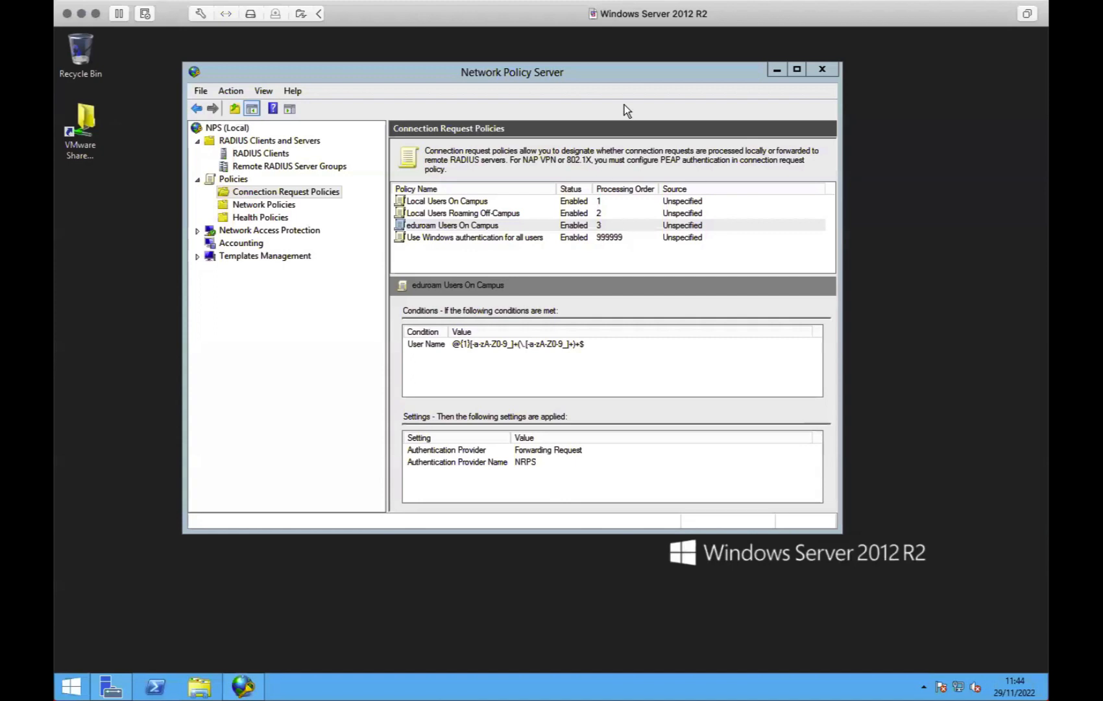
{"action": "left_click", "coordinate": [453, 225]}
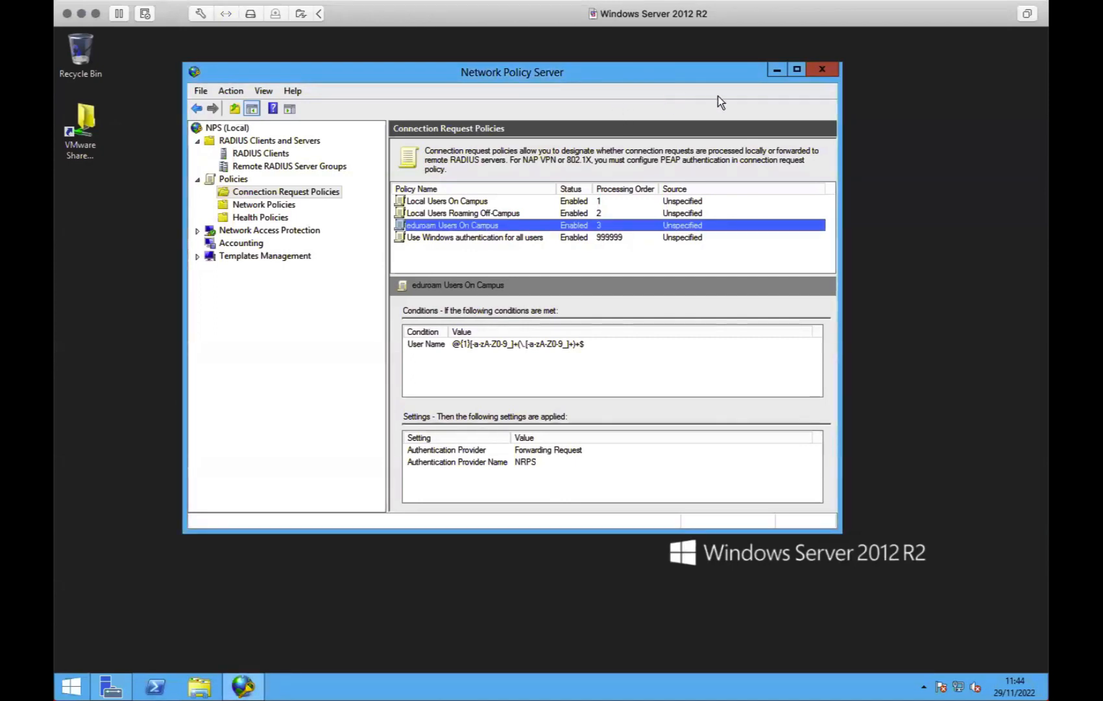
{"action": "left_click", "coordinate": [446, 201]}
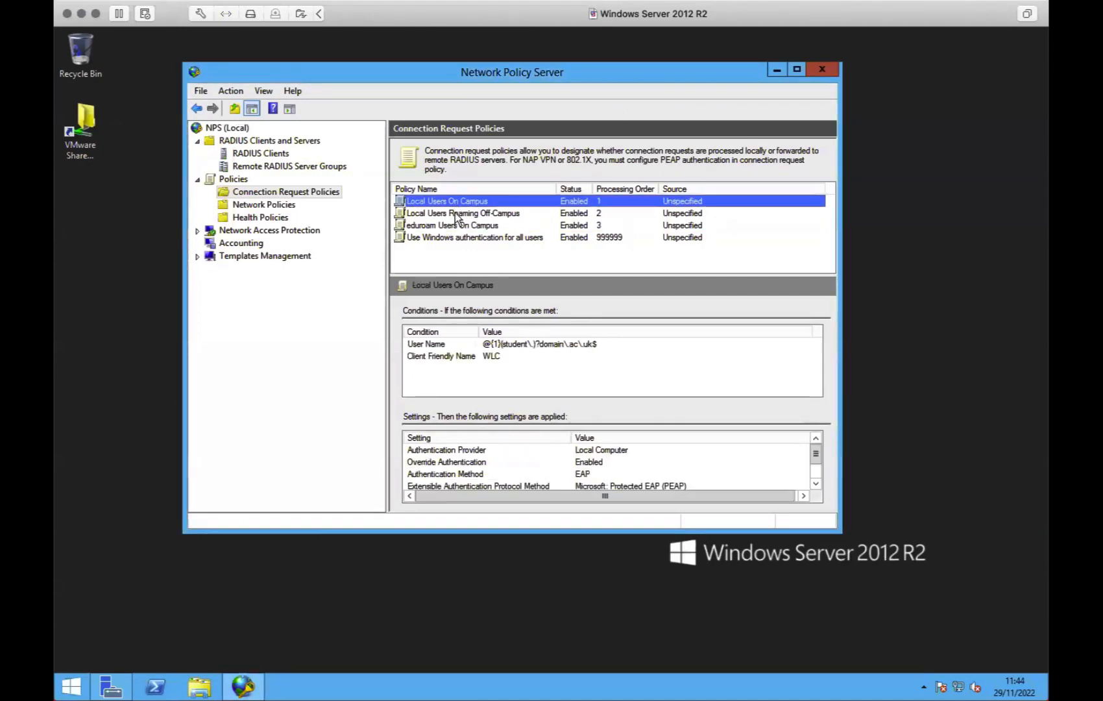
{"action": "left_click", "coordinate": [453, 224]}
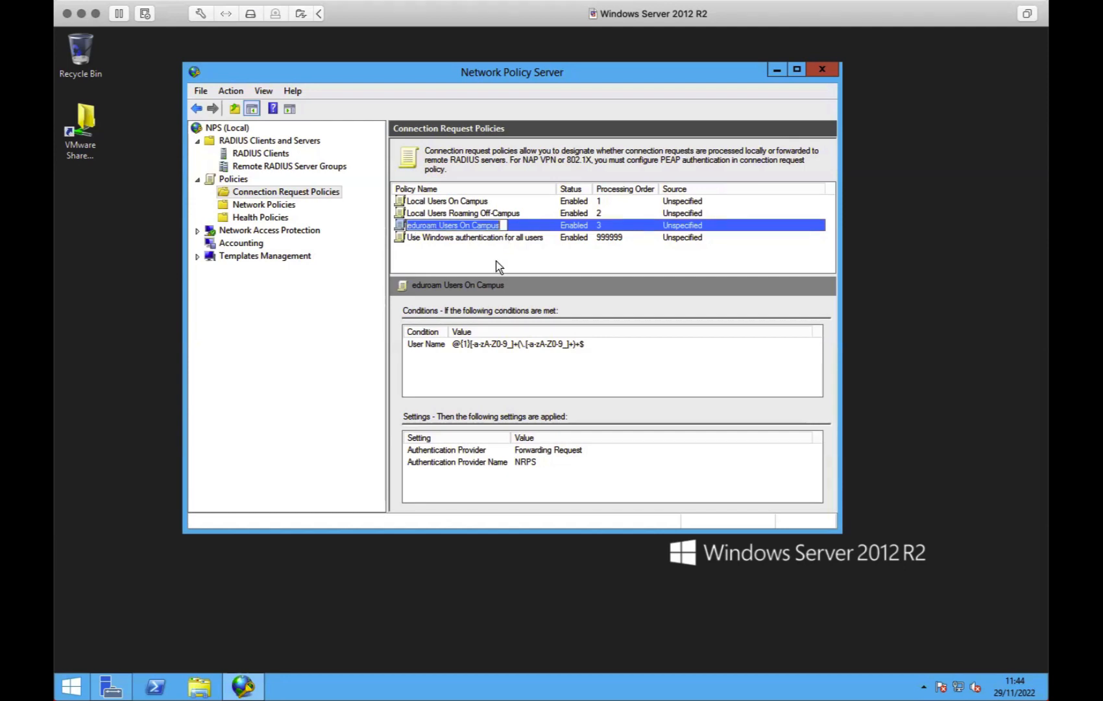
{"action": "mouse_move", "coordinate": [448, 239]}
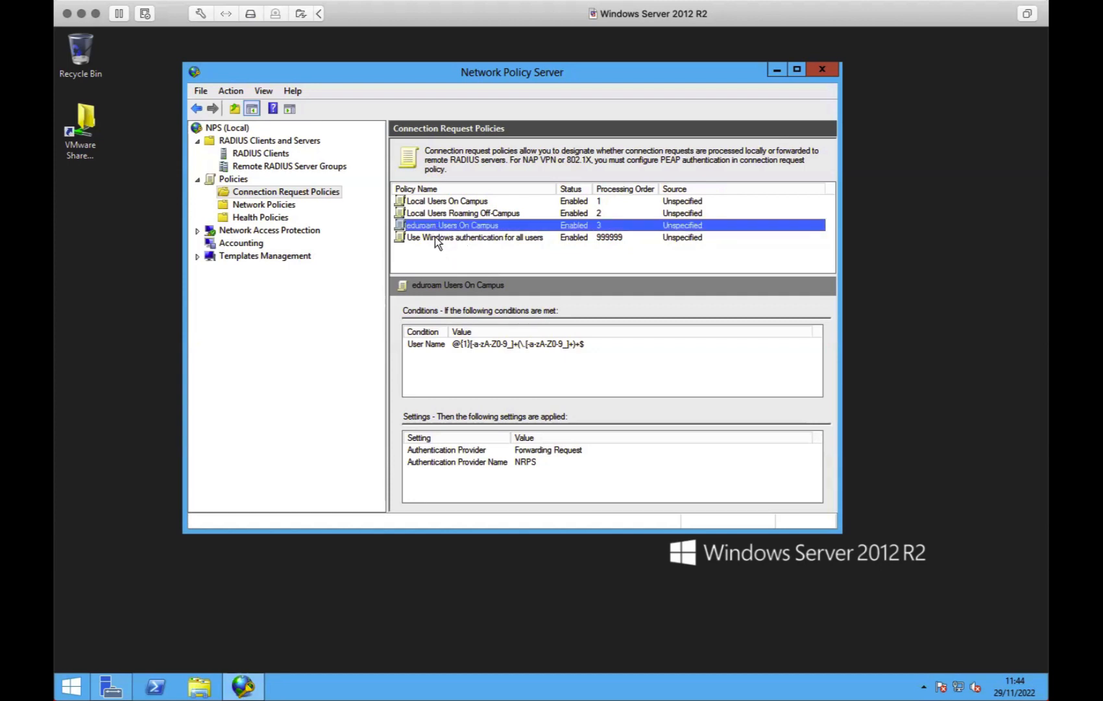
{"action": "mouse_move", "coordinate": [548, 345]}
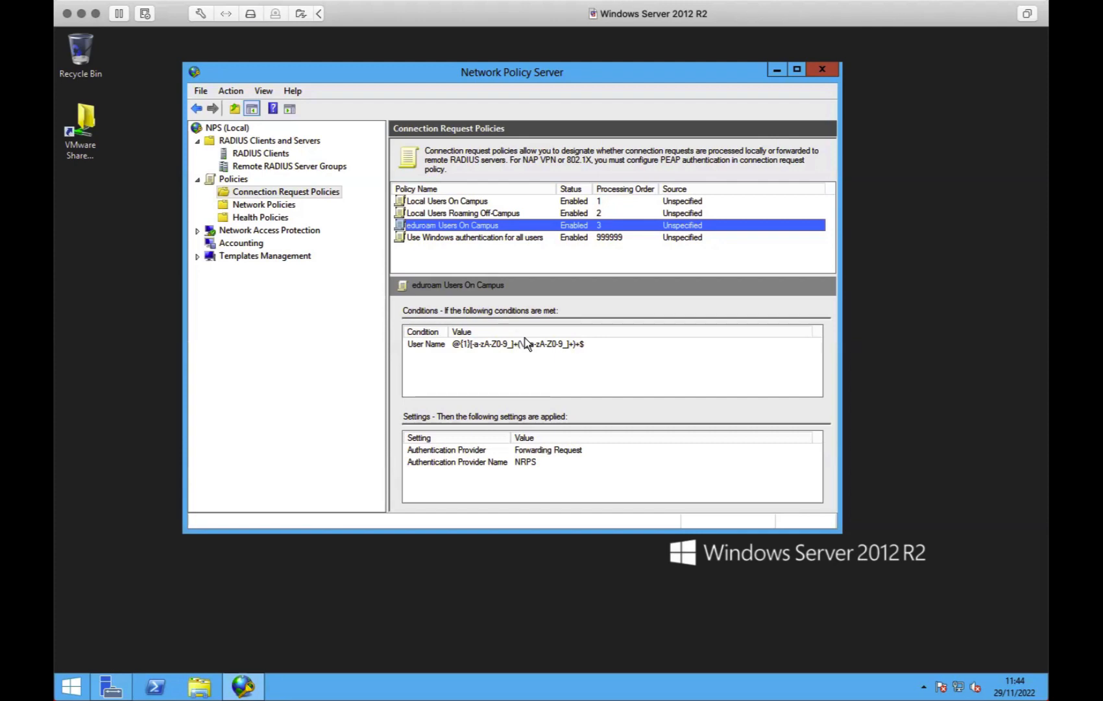
{"action": "mouse_move", "coordinate": [519, 78]}
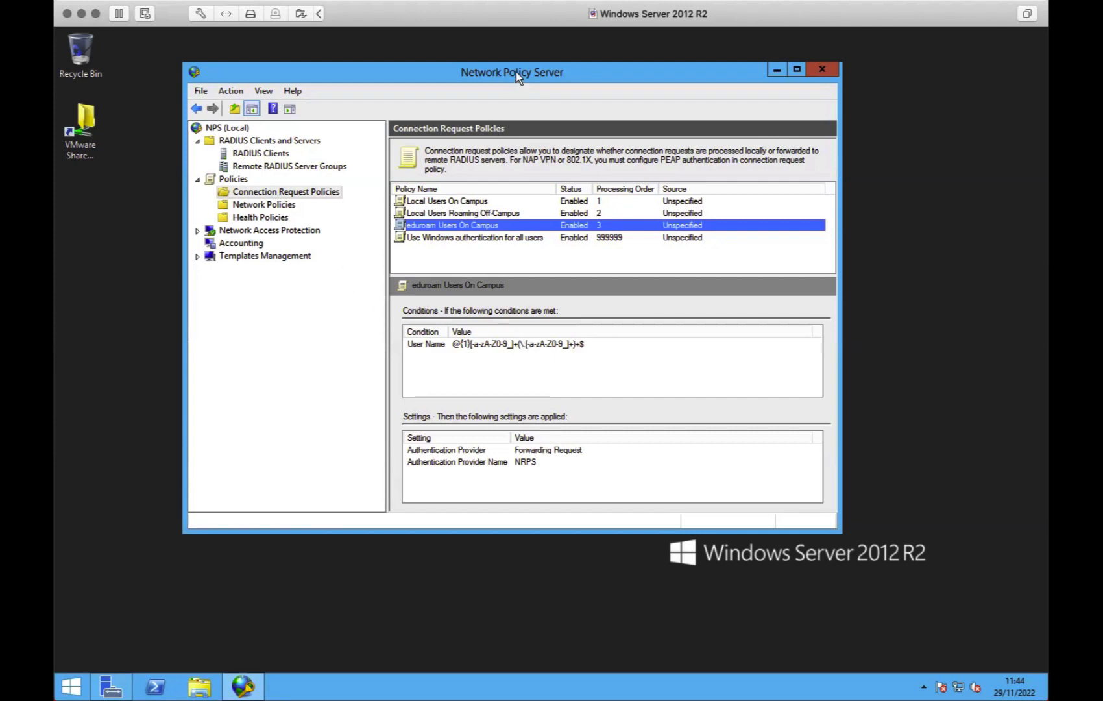
{"action": "left_click_drag", "start_coordinate": [513, 71], "coordinate": [486, 91]}
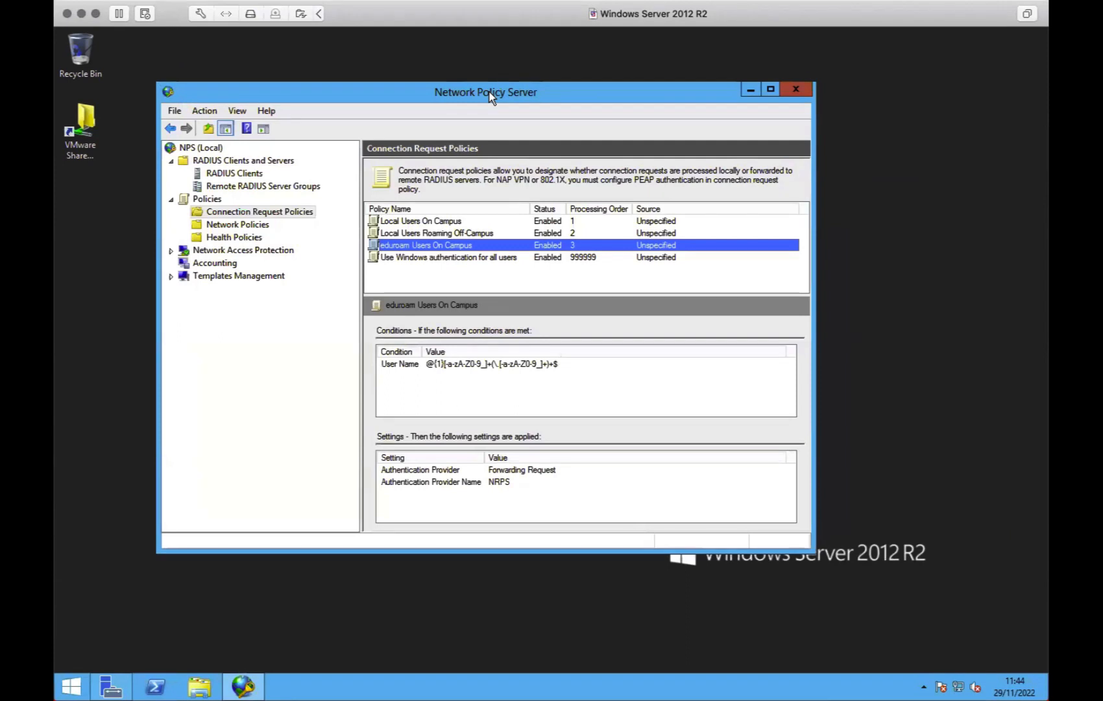
{"action": "mouse_move", "coordinate": [530, 147]}
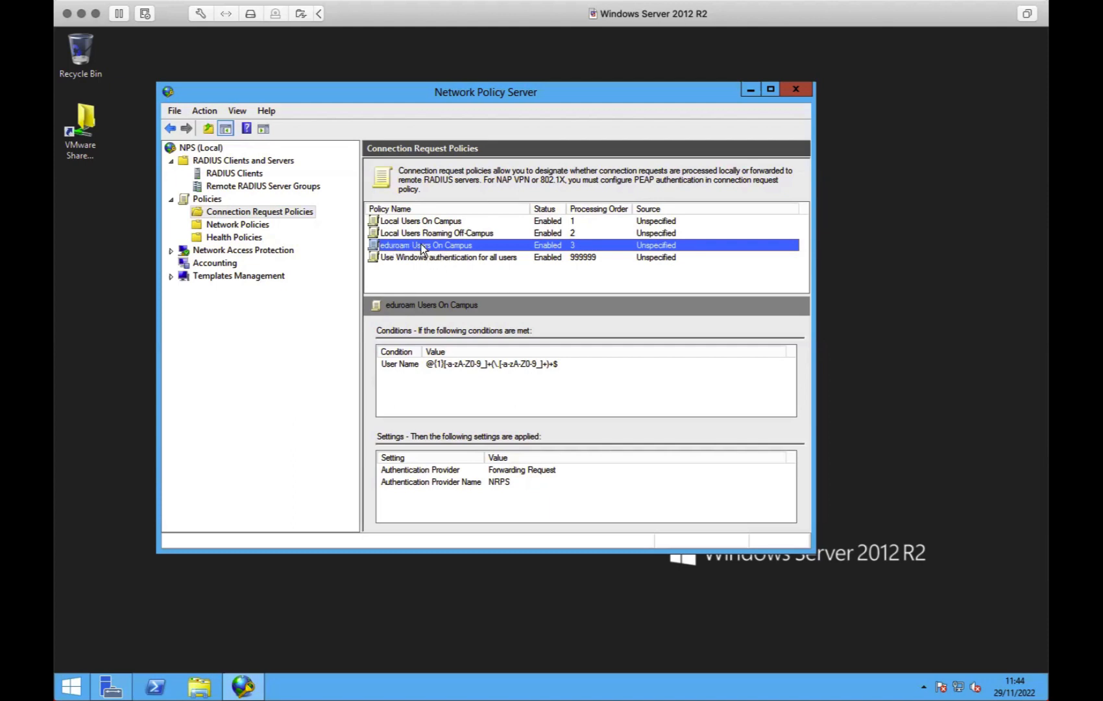
Start a new Called Station ID condition in the eduroam Users On Campus policy's Conditions list.
{"action": "double_click", "coordinate": [425, 246]}
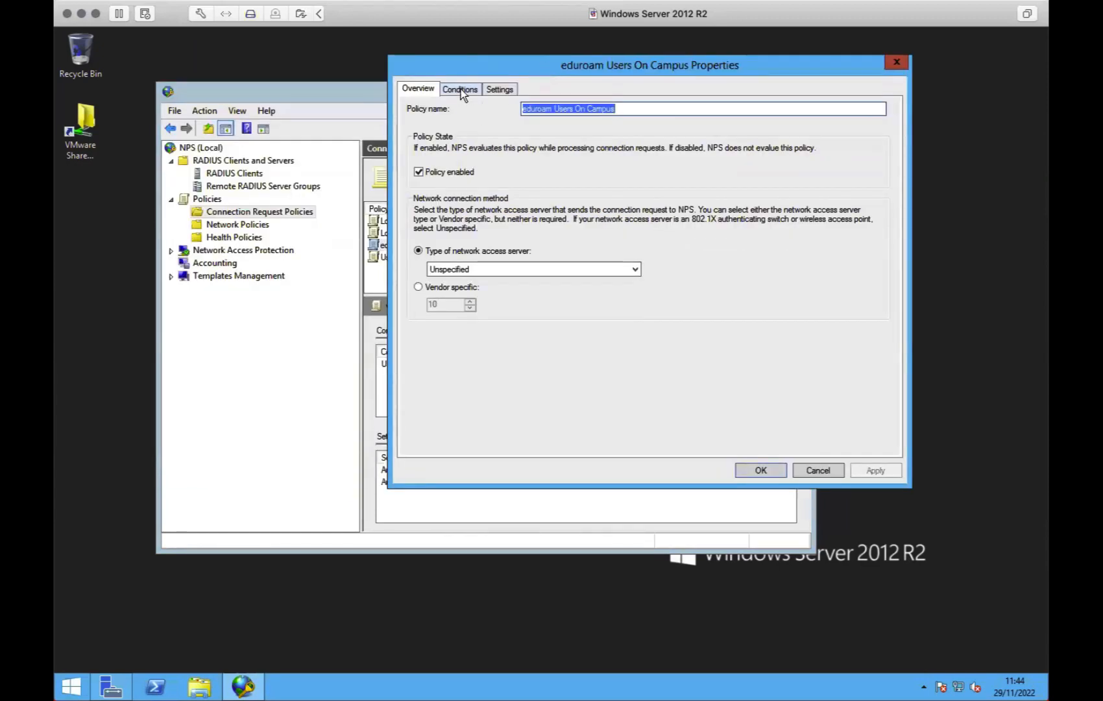
{"action": "left_click", "coordinate": [458, 90]}
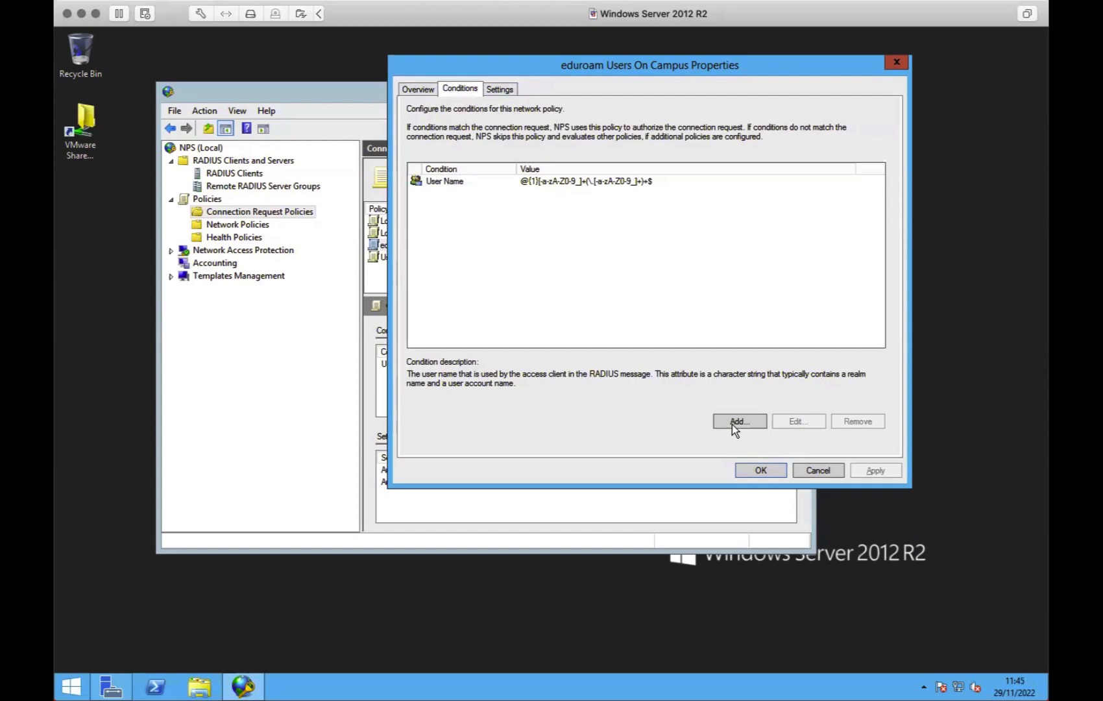
{"action": "left_click", "coordinate": [738, 421]}
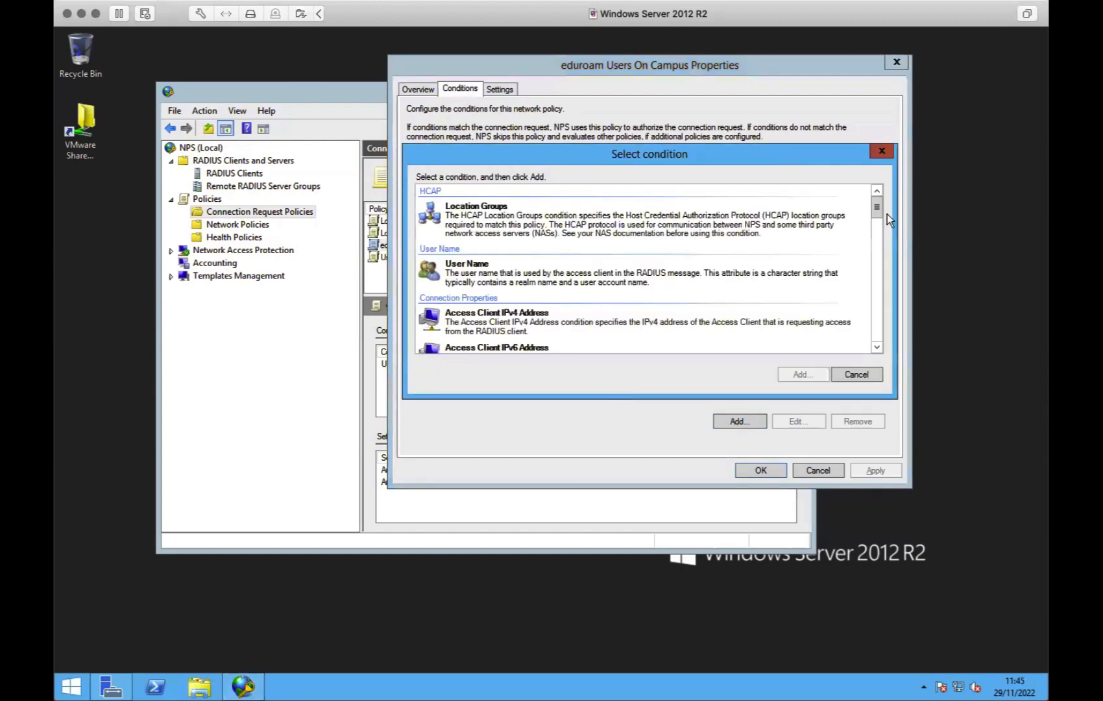
{"action": "scroll", "scroll_direction": "down", "scroll_amount": 3}
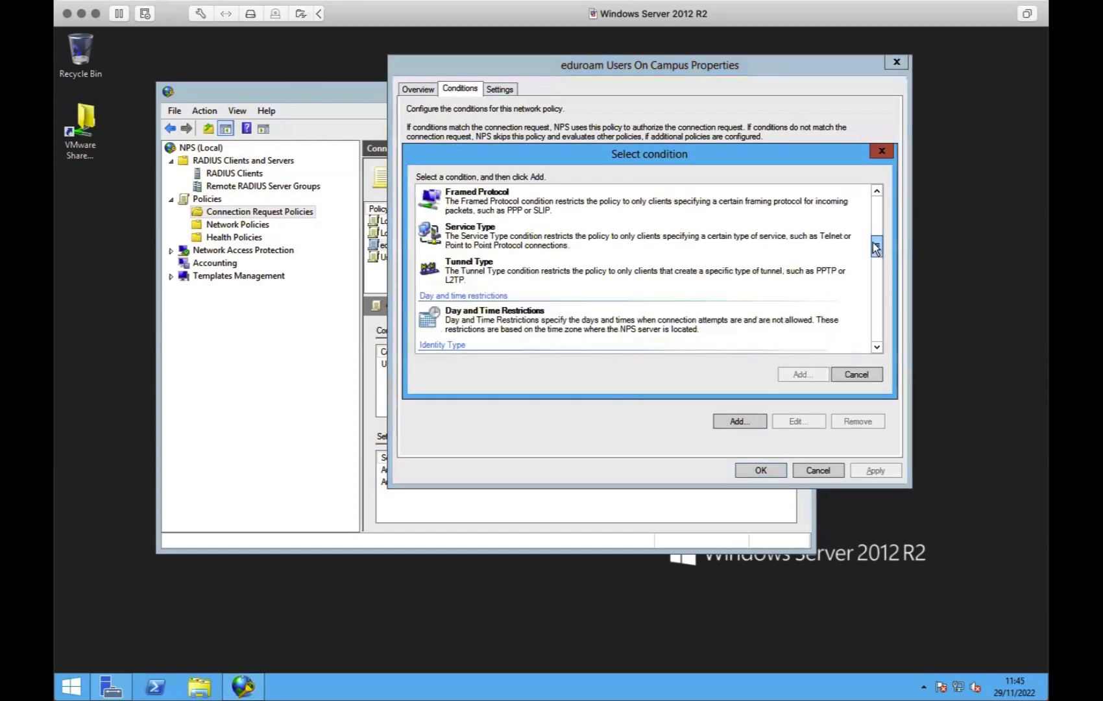
{"action": "scroll", "scroll_direction": "down", "scroll_amount": 3}
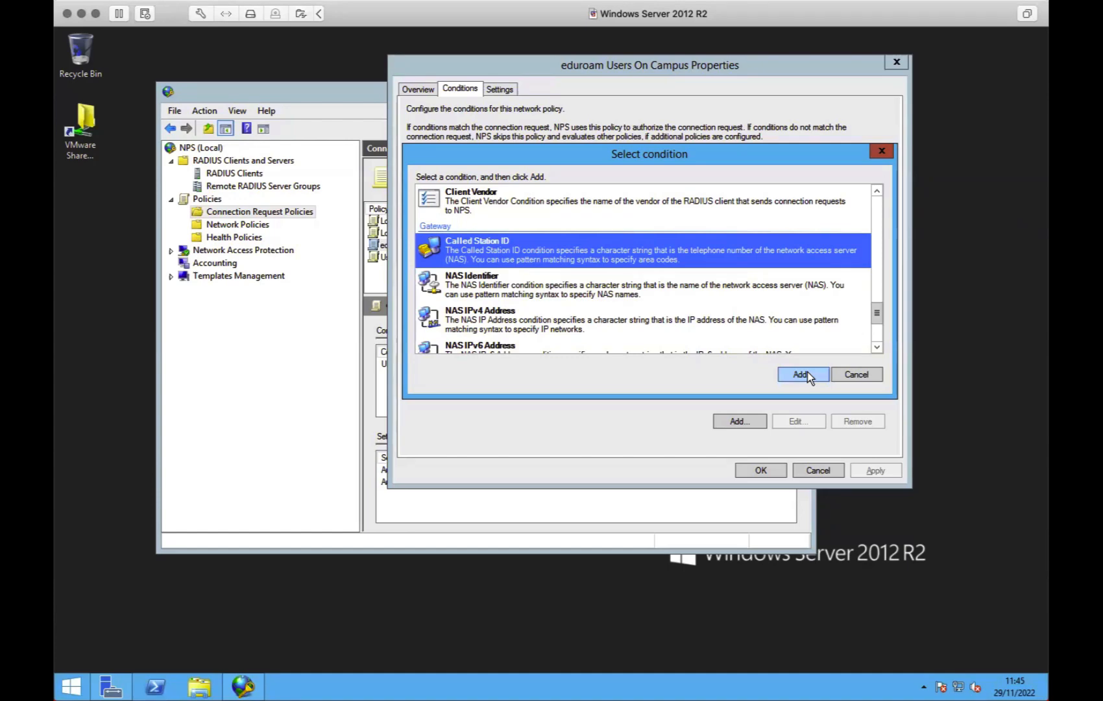
{"action": "mouse_move", "coordinate": [810, 403]}
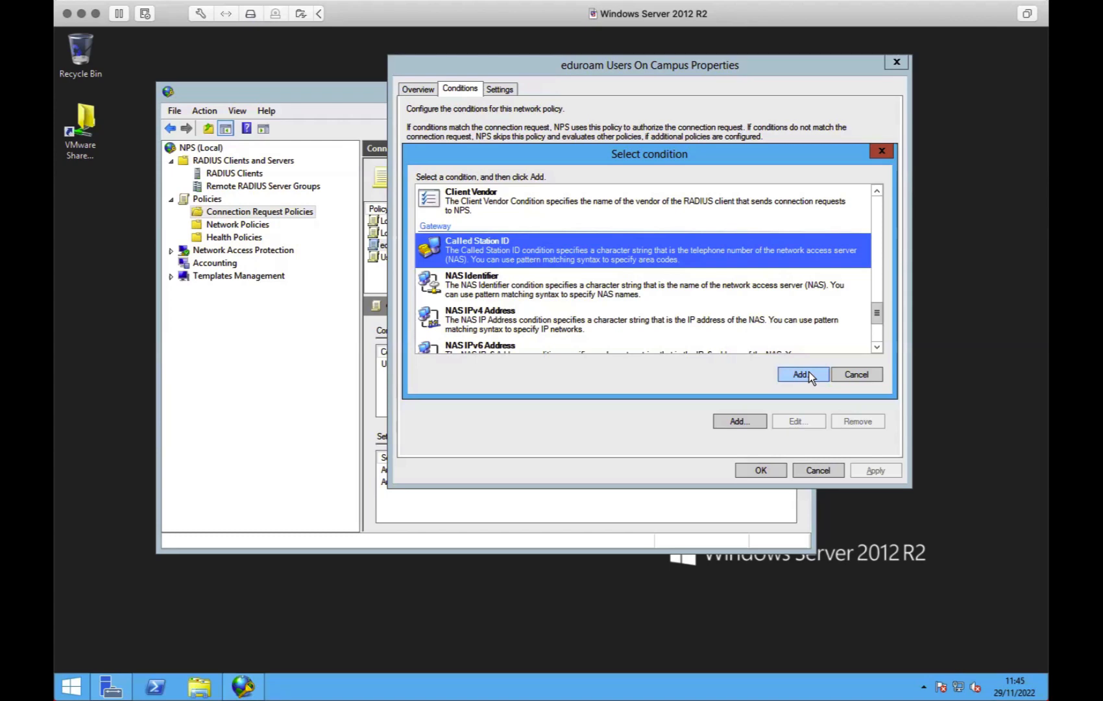
{"action": "left_click", "coordinate": [802, 374]}
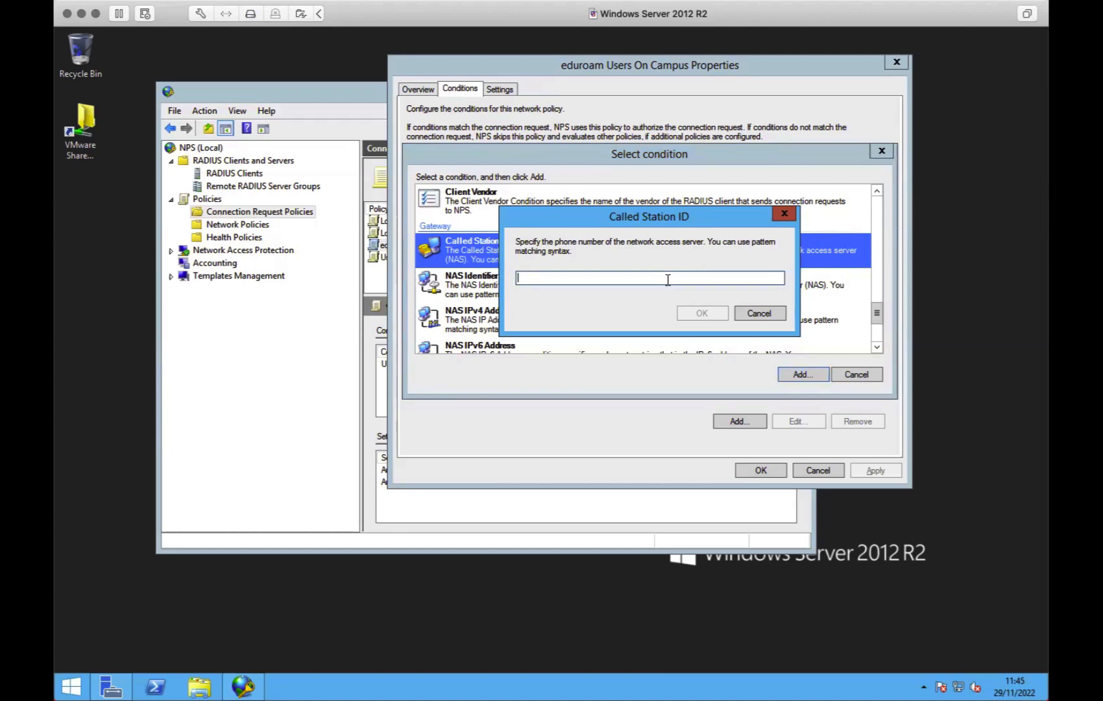
Enter the Called Station ID pattern \.eduroam$ and confirm the condition.
{"action": "type", "text": "eduroam"}
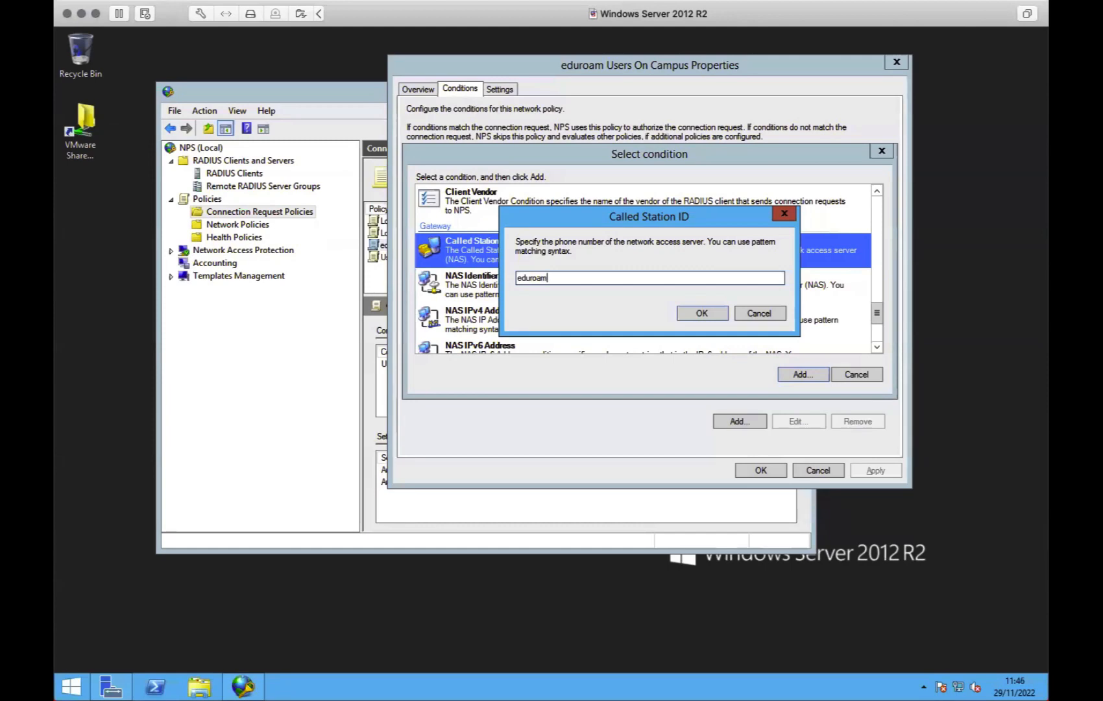
{"action": "type", "text": "$"}
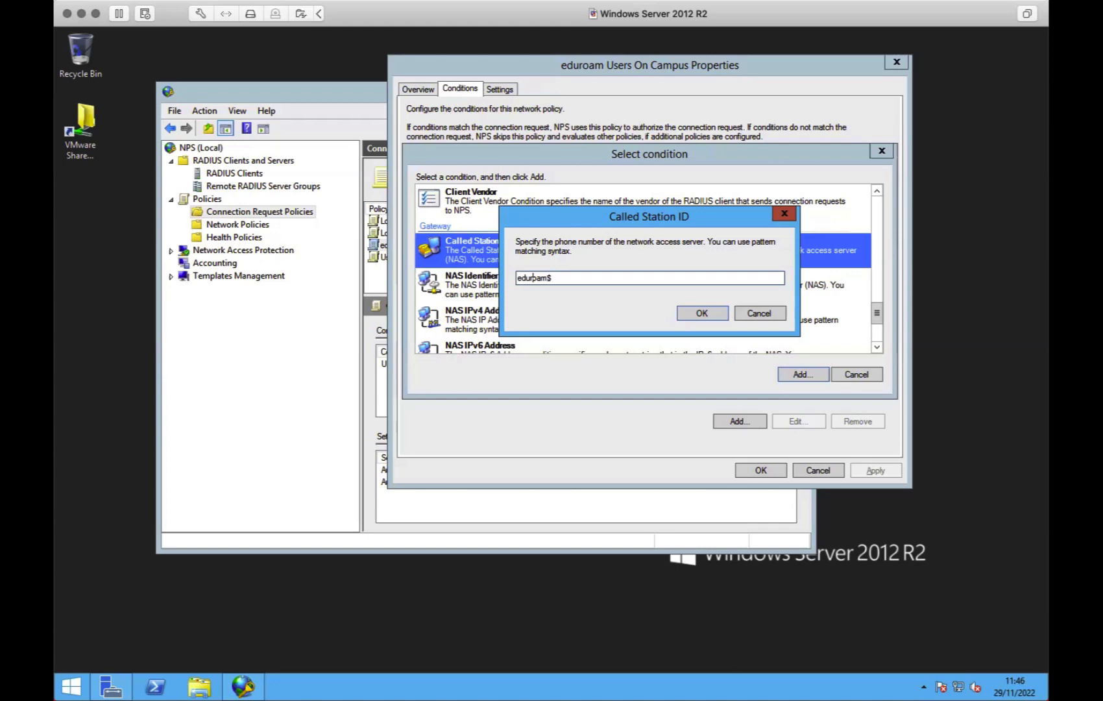
{"action": "type", "text": "eduroam$"}
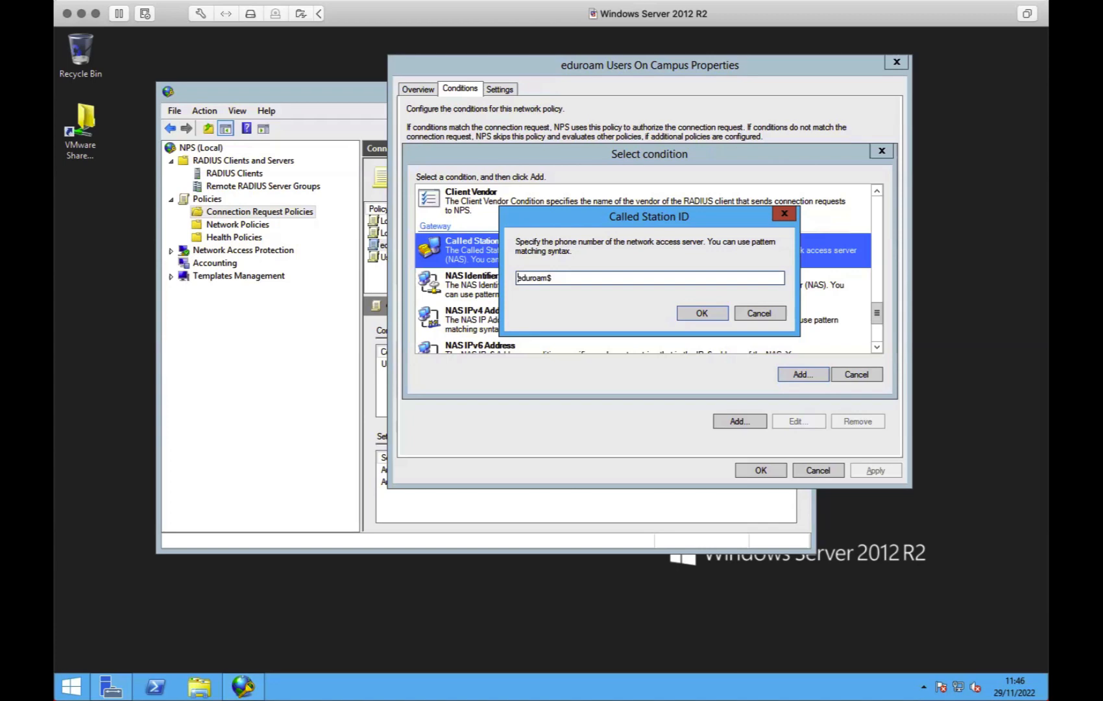
{"action": "type", "text": "\\."}
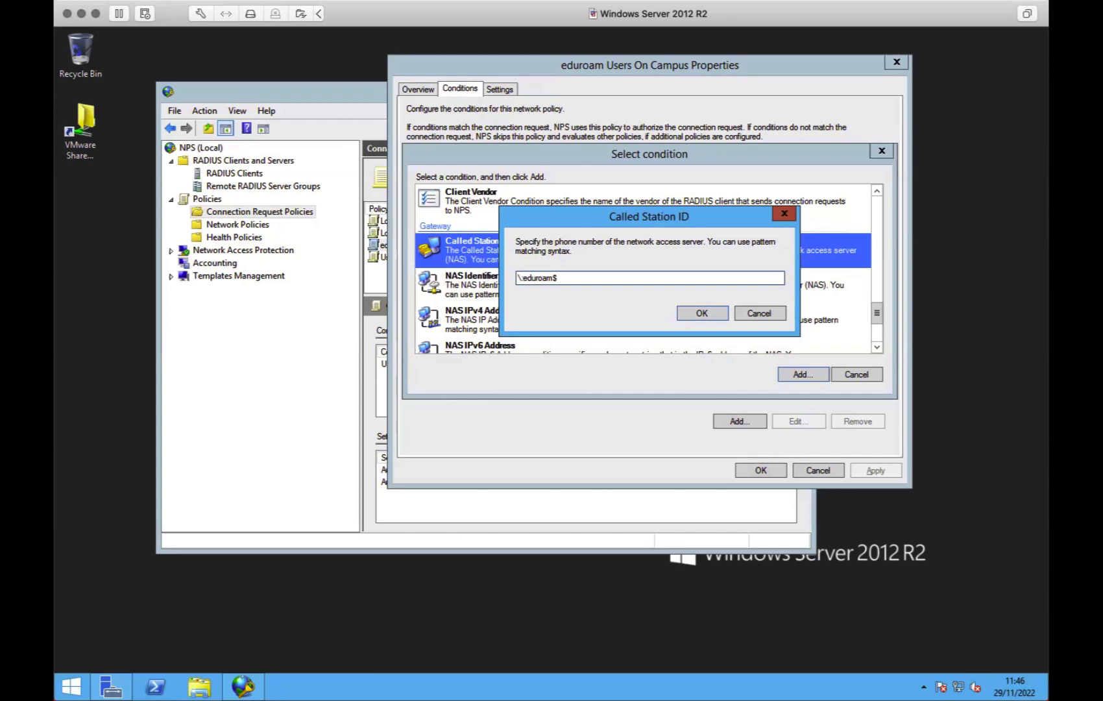
{"action": "left_click", "coordinate": [701, 312]}
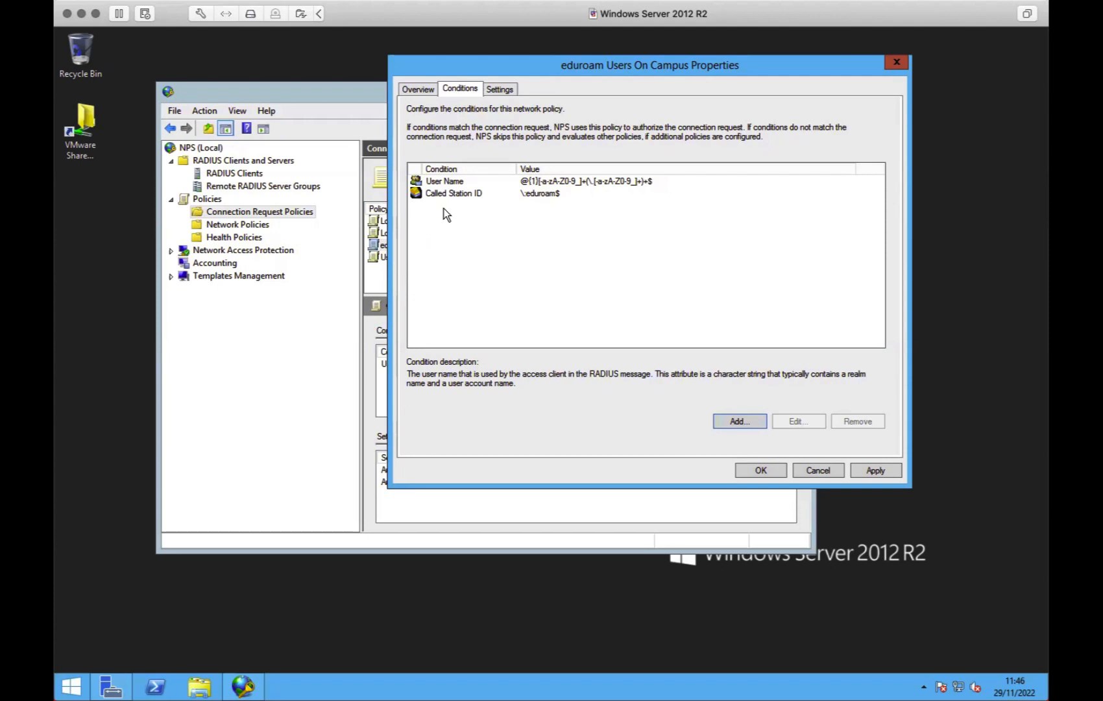
{"action": "mouse_move", "coordinate": [445, 197]}
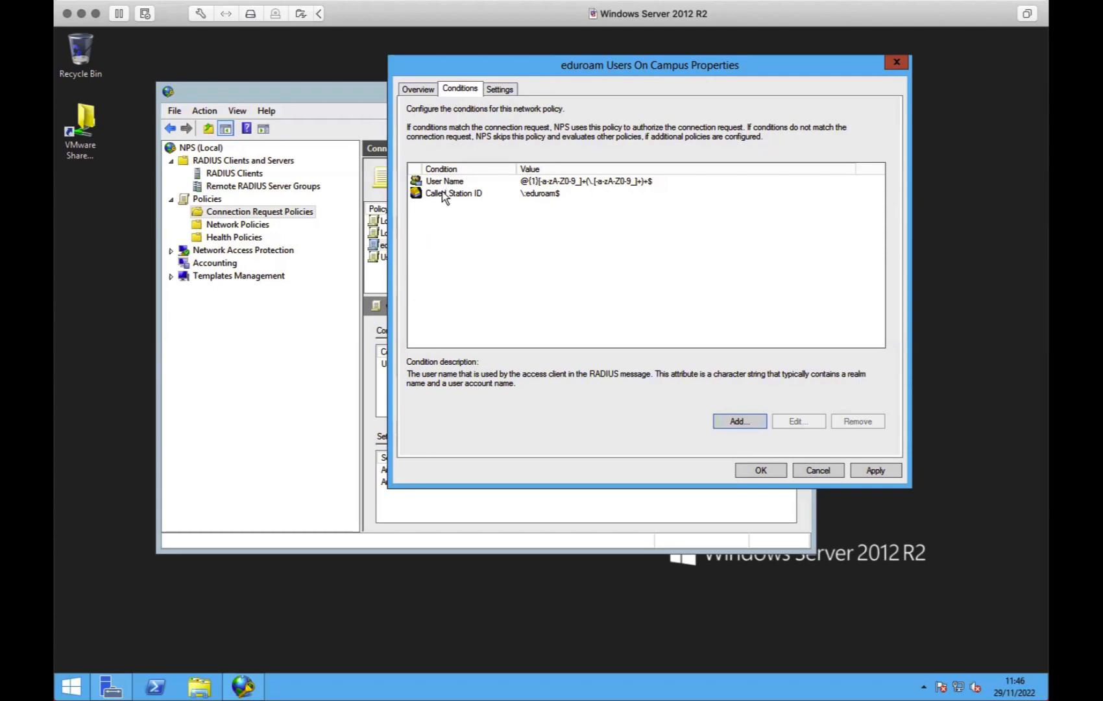
{"action": "mouse_move", "coordinate": [523, 253]}
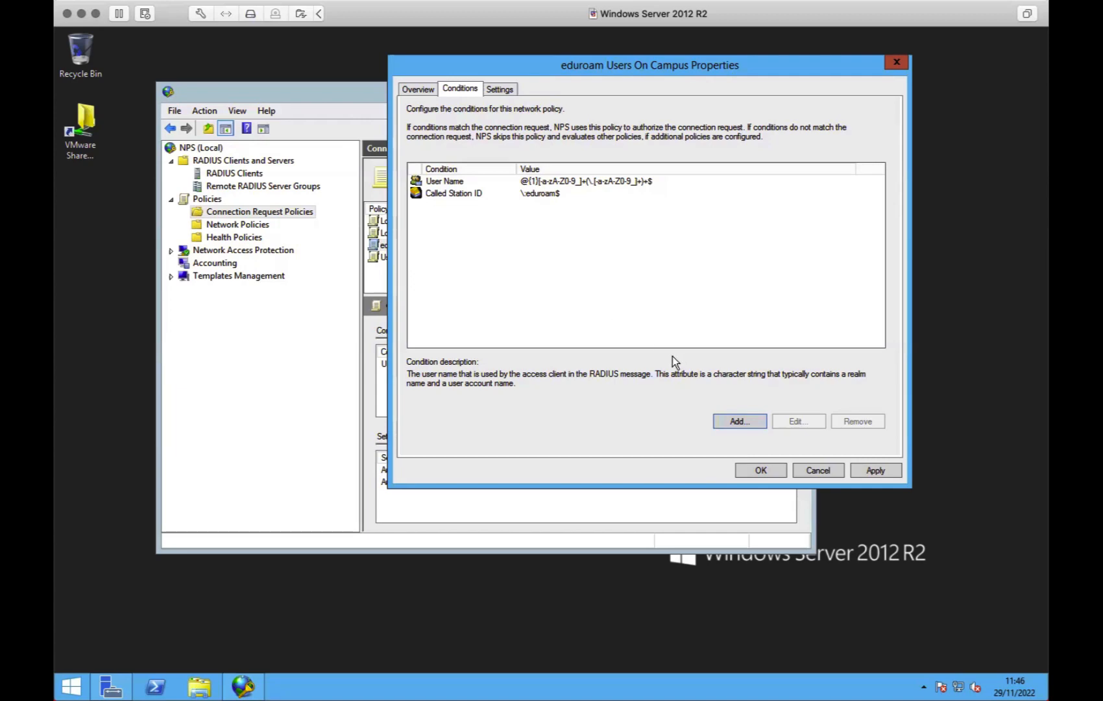
{"action": "mouse_move", "coordinate": [641, 310]}
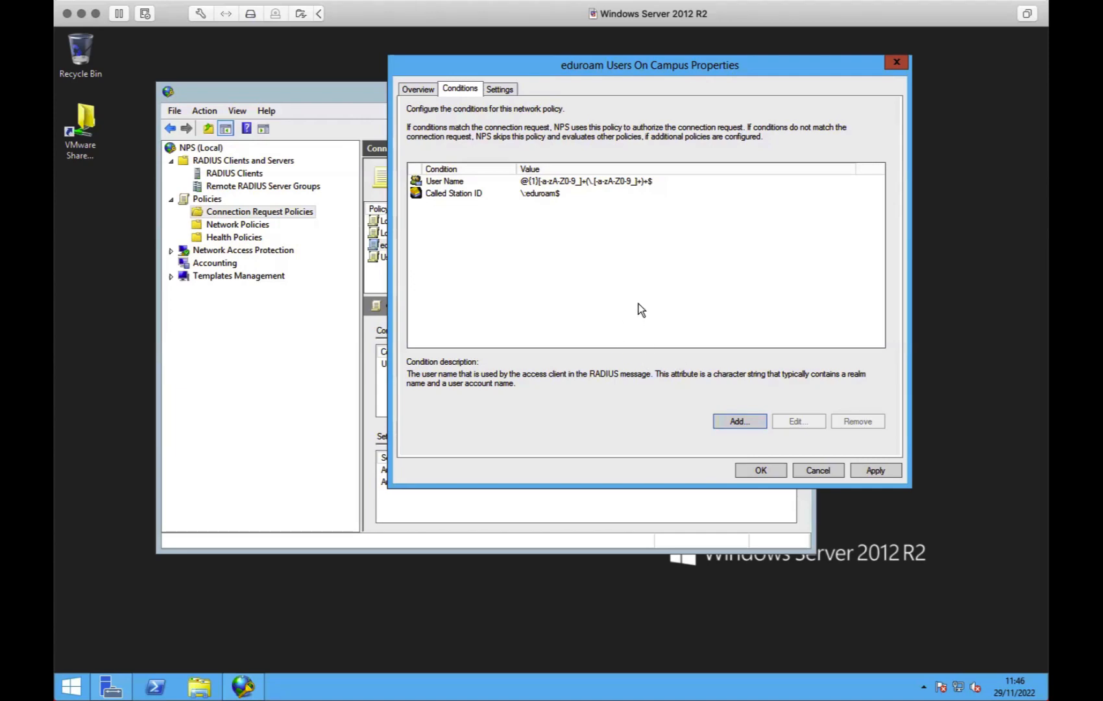
{"action": "mouse_move", "coordinate": [626, 282]}
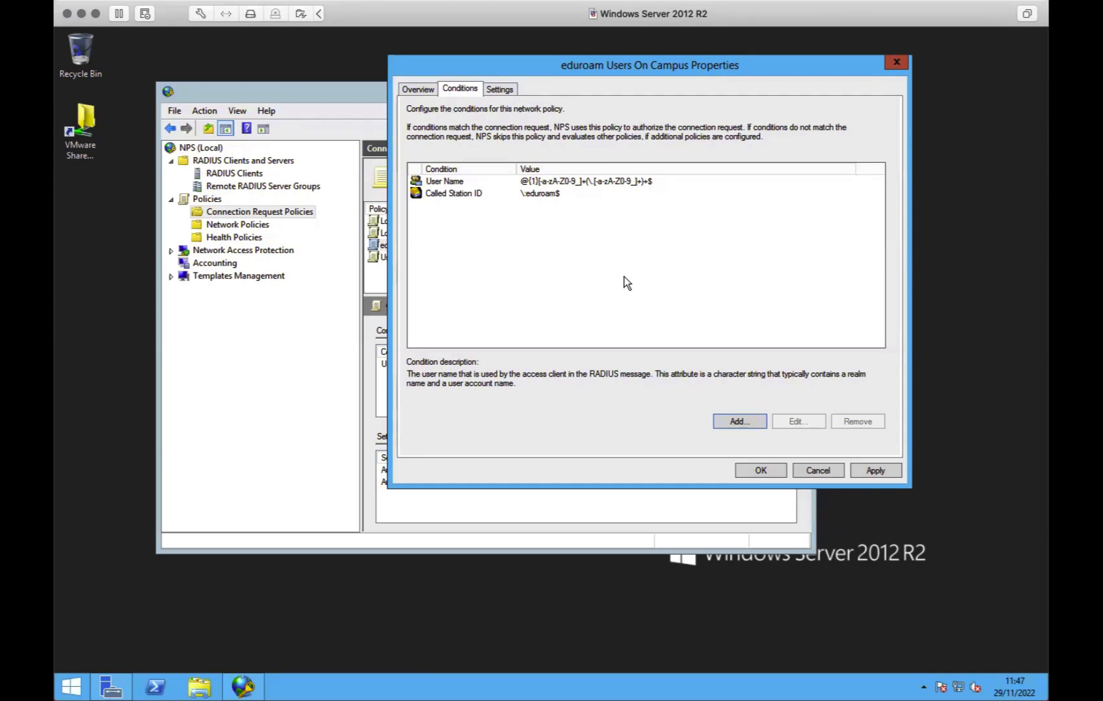
{"action": "mouse_move", "coordinate": [626, 336]}
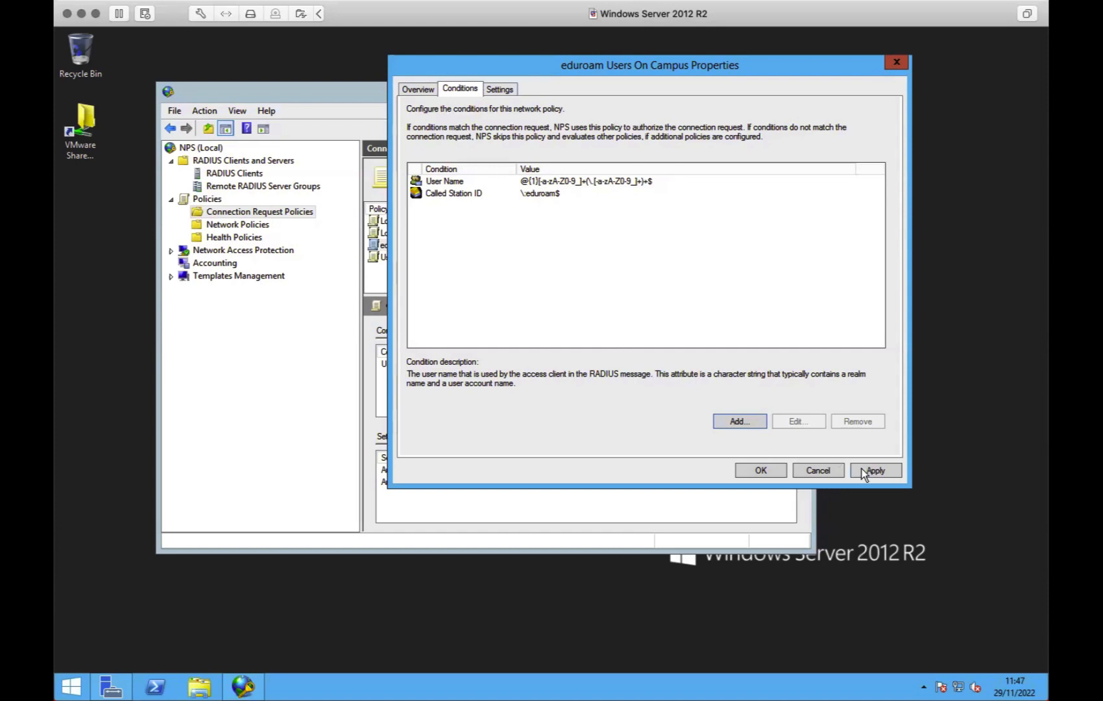
Confirm the eduroam Users On Campus properties so the Called Station ID condition is saved.
{"action": "left_click", "coordinate": [759, 469]}
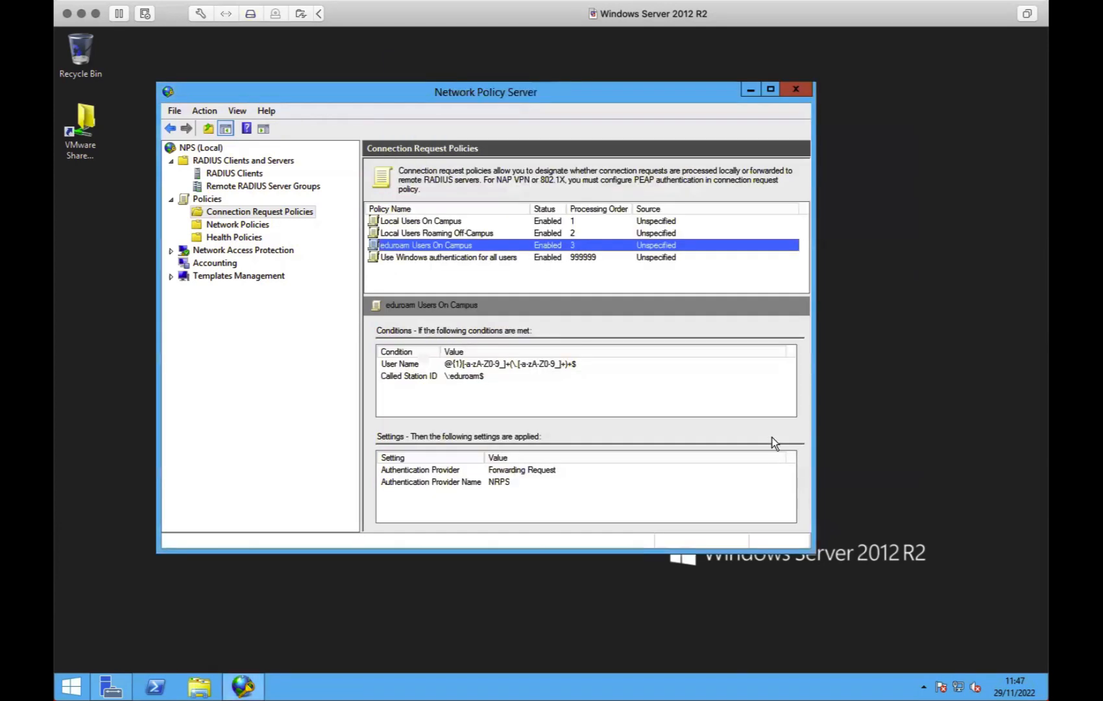
{"action": "left_click", "coordinate": [420, 220]}
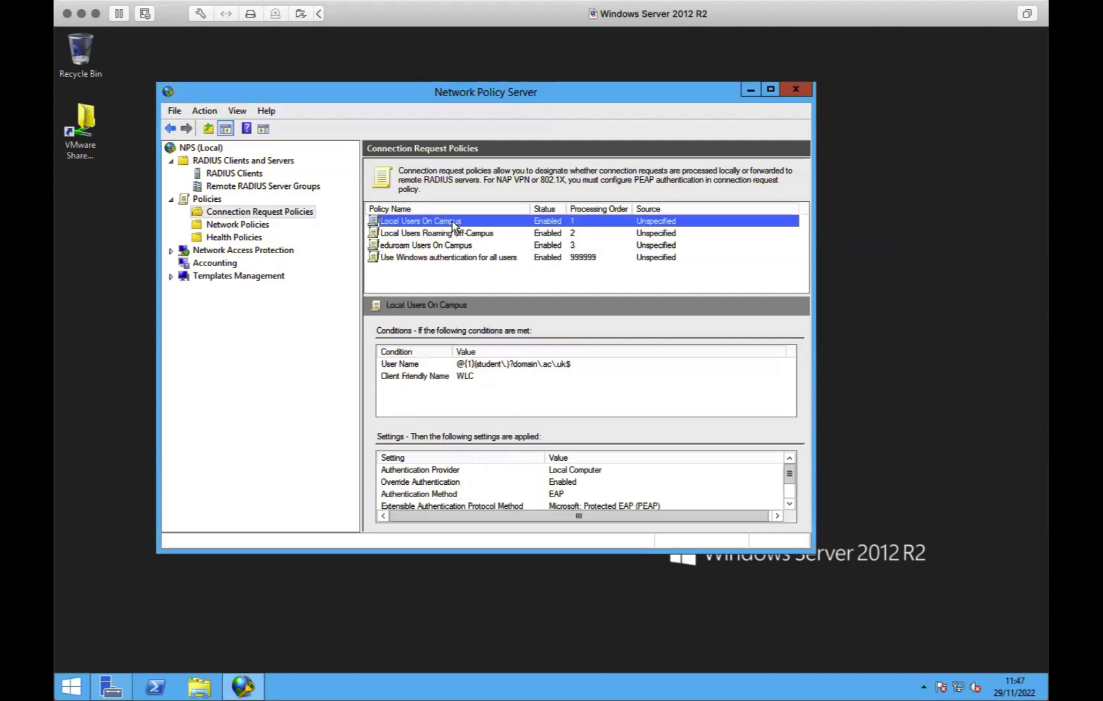
{"action": "mouse_move", "coordinate": [571, 243]}
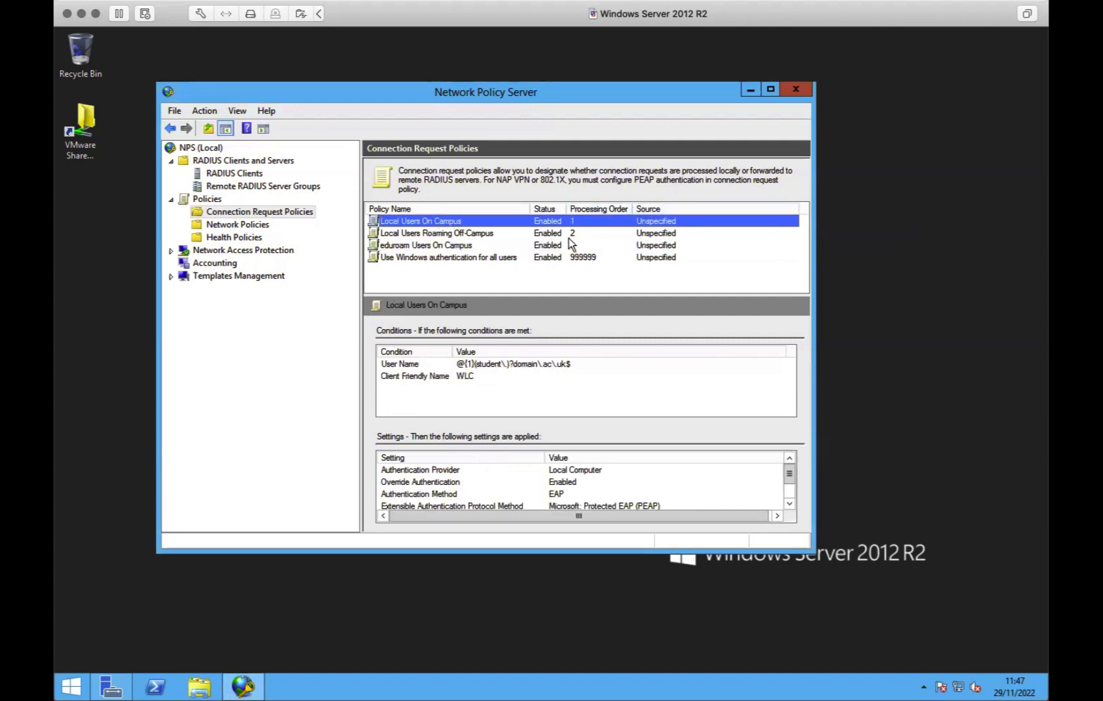
{"action": "left_click", "coordinate": [436, 232]}
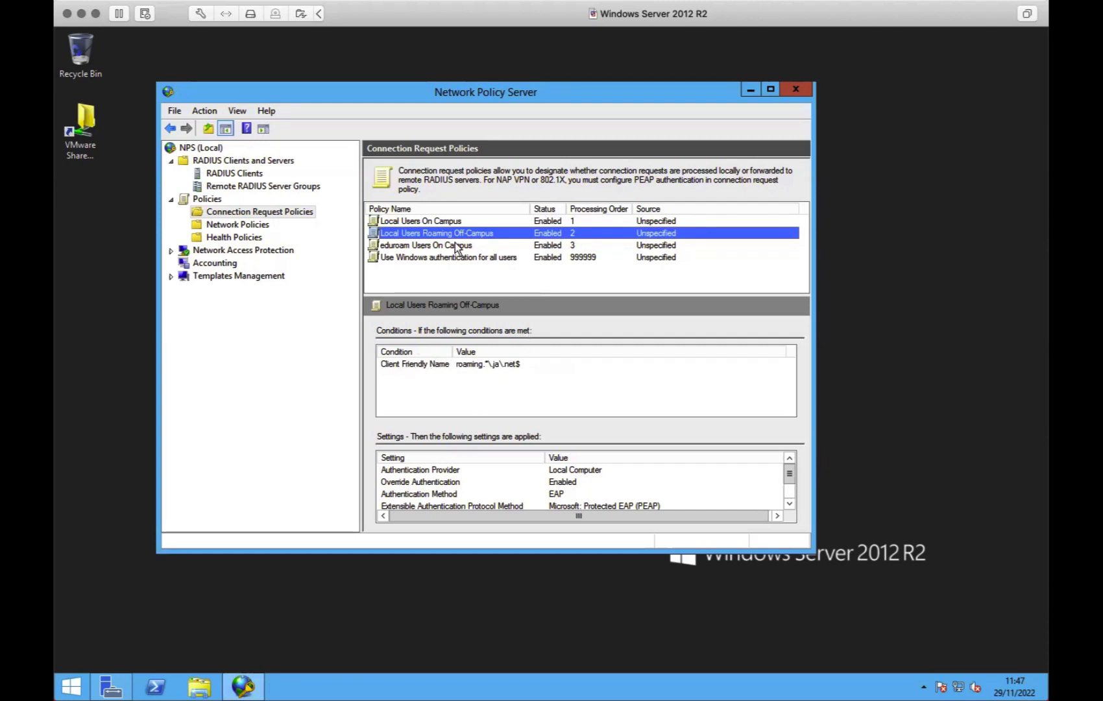
{"action": "left_click", "coordinate": [425, 245]}
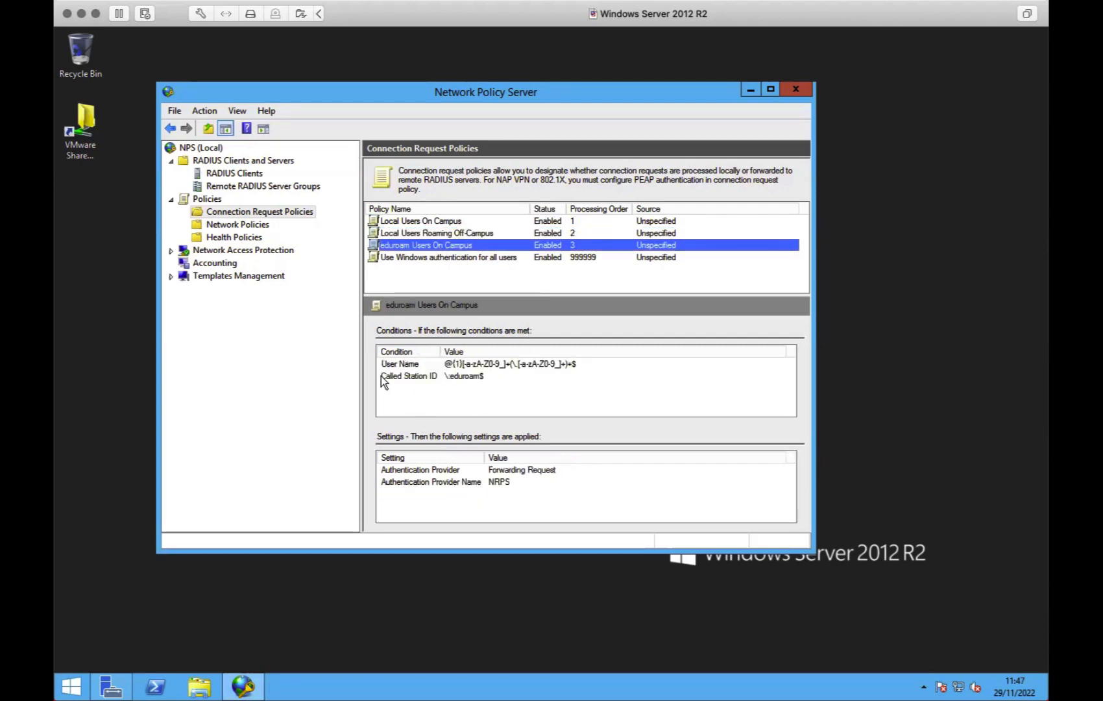
{"action": "mouse_move", "coordinate": [472, 381]}
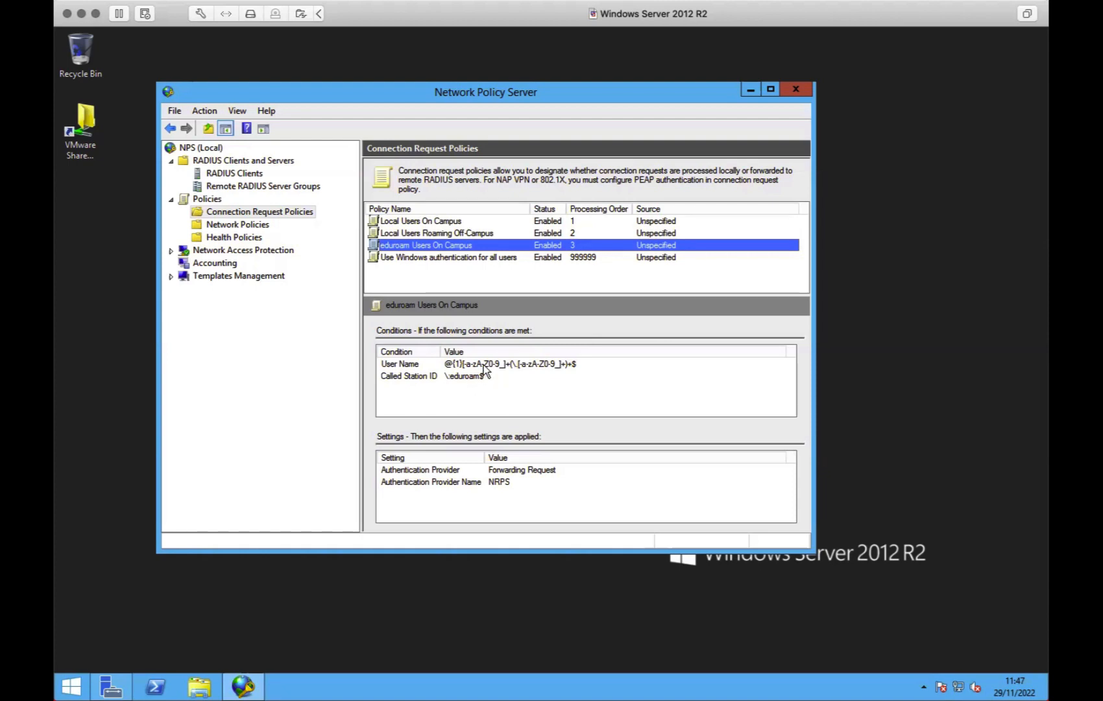
{"action": "left_click", "coordinate": [399, 364]}
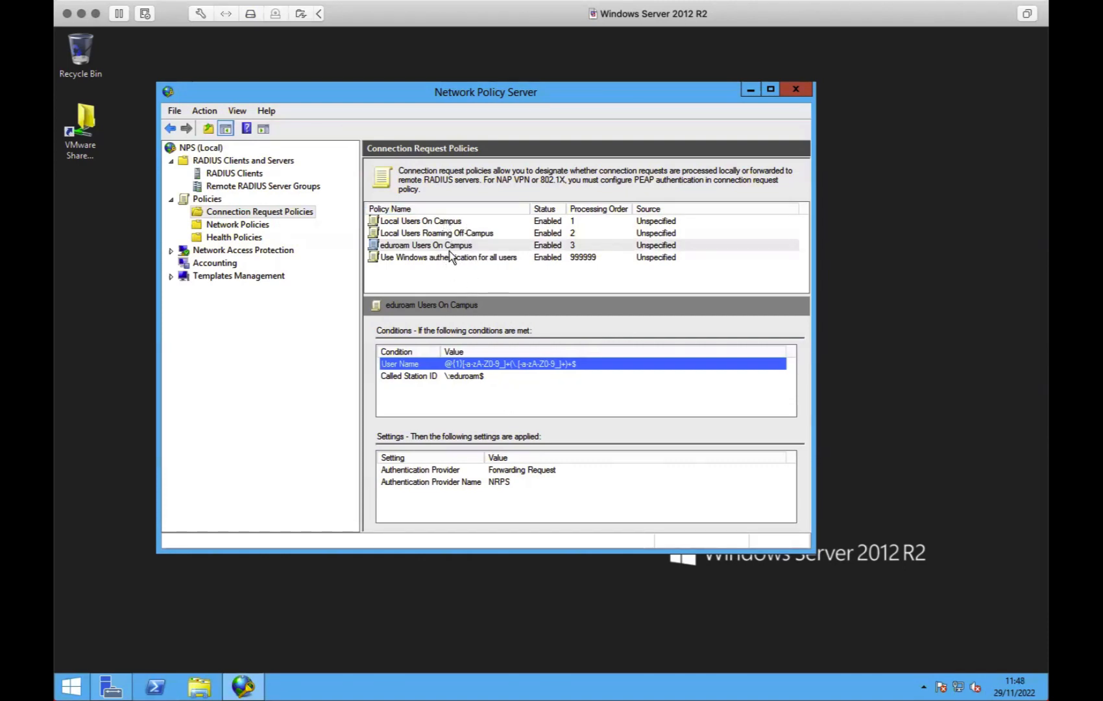
{"action": "mouse_move", "coordinate": [438, 274]}
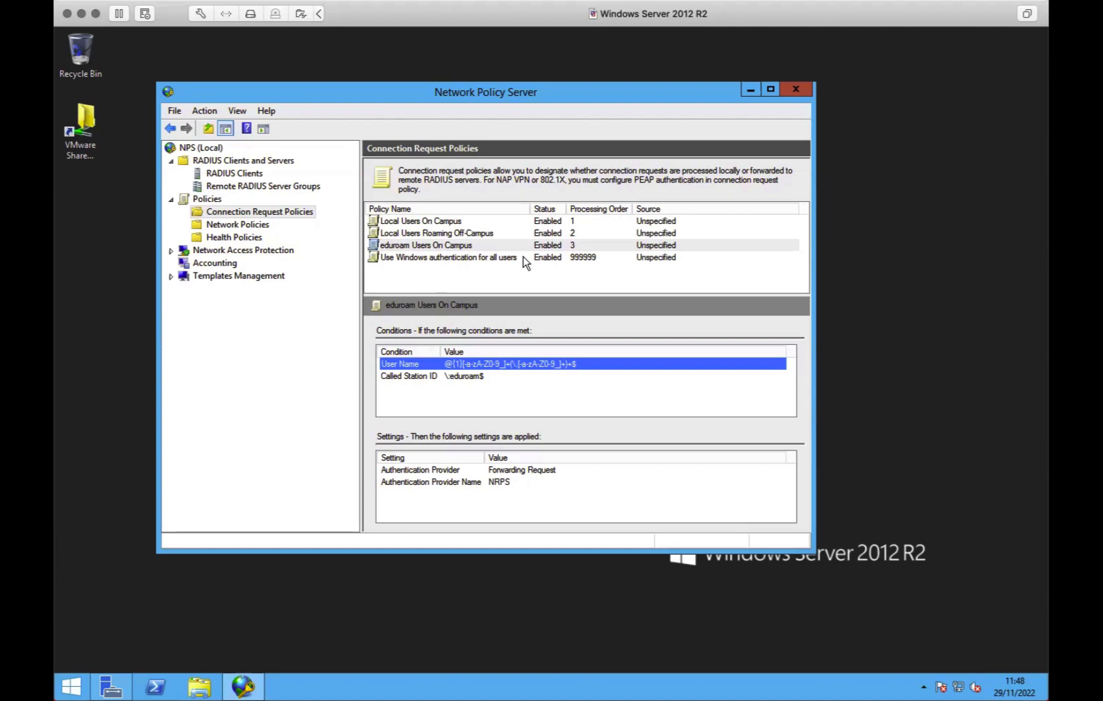
{"action": "mouse_move", "coordinate": [796, 92]}
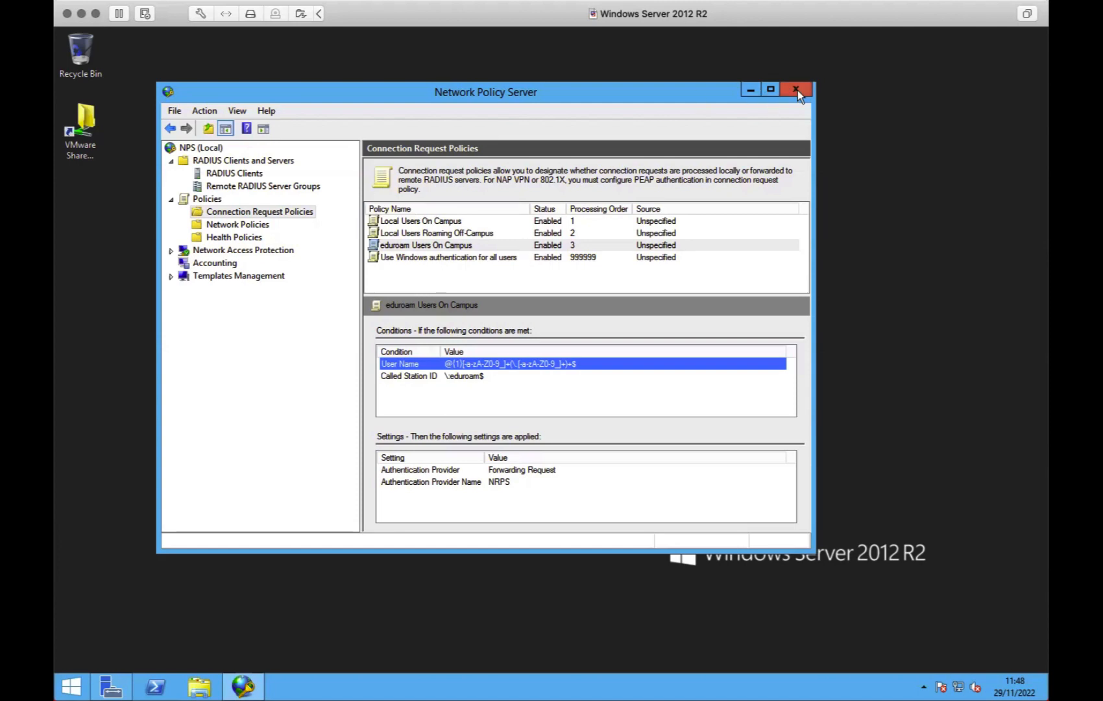